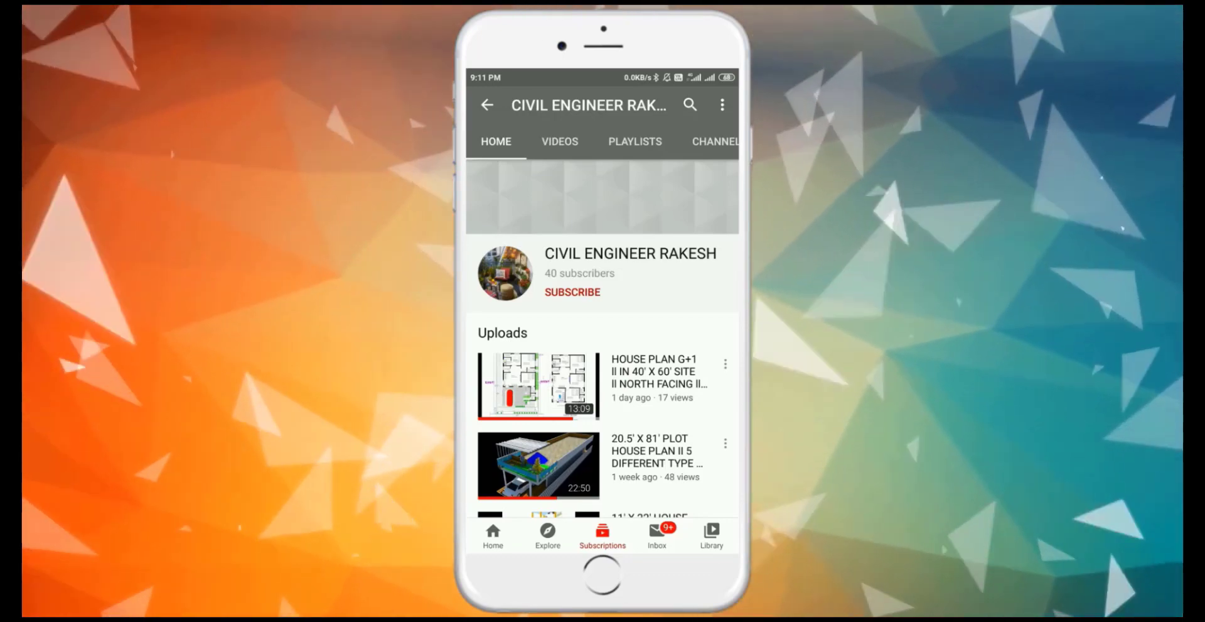
- Subscribe to the civil engineering channel and confirm the subscription notice
left_click(572, 292)
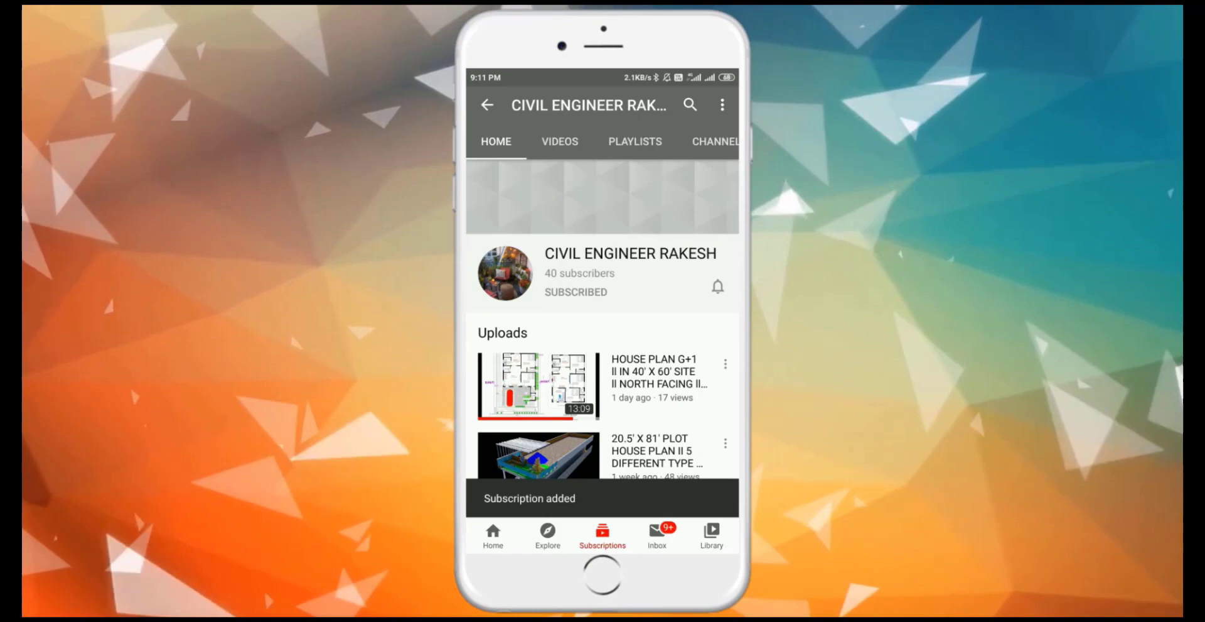
left_click(717, 285)
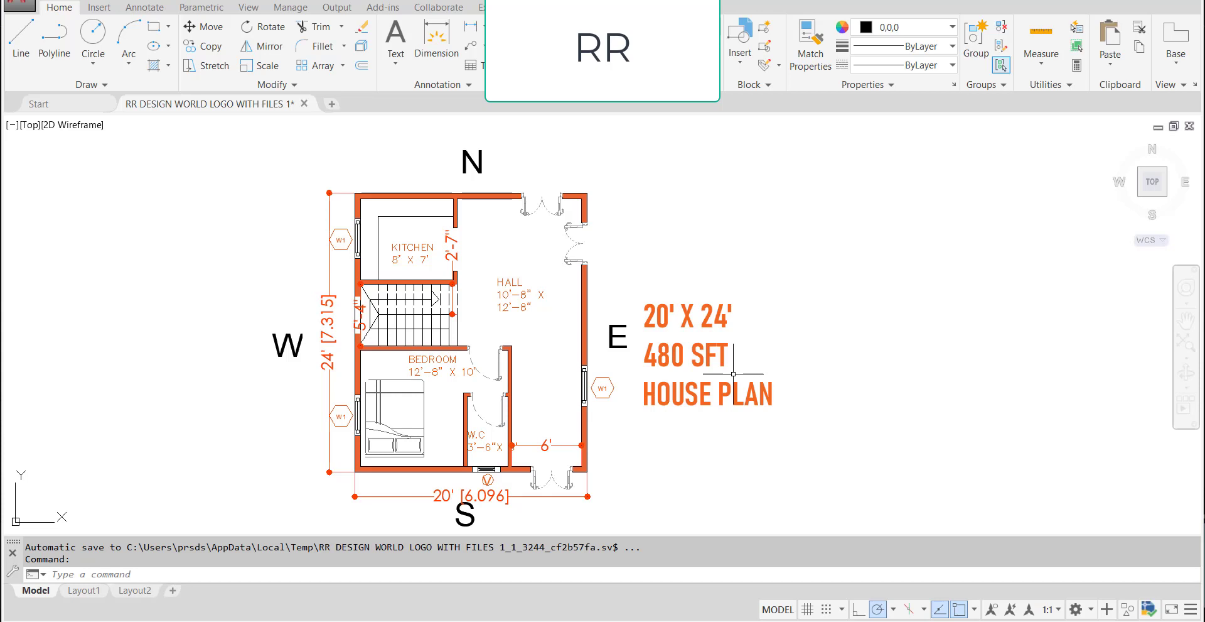
mouse_move(467, 531)
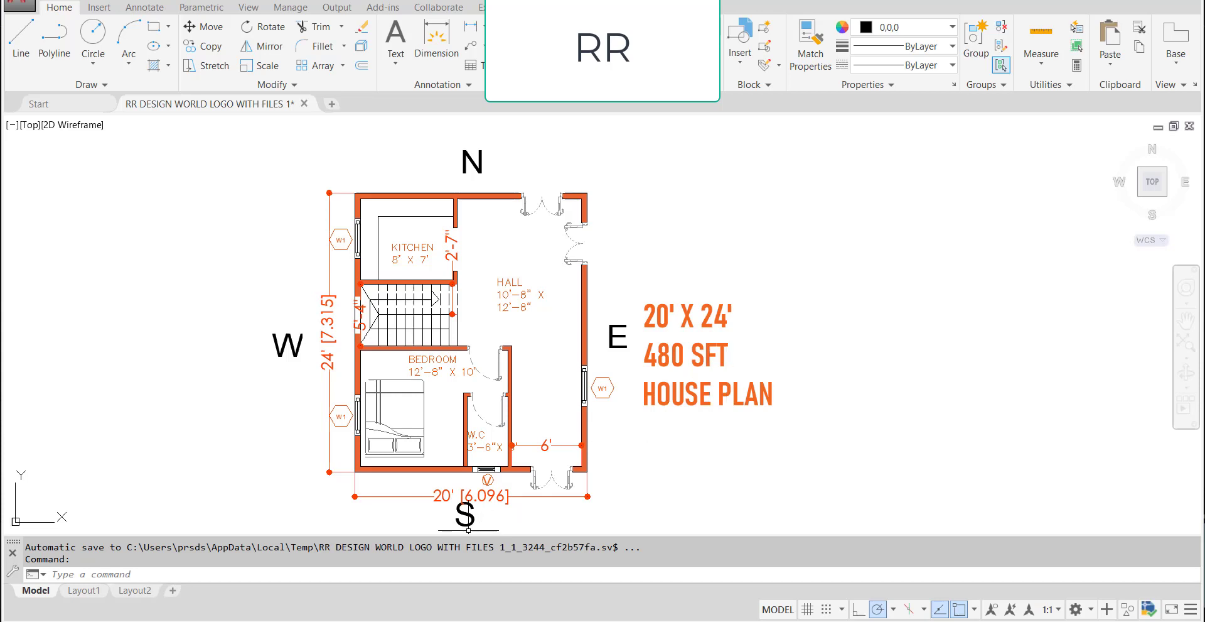
mouse_move(563, 524)
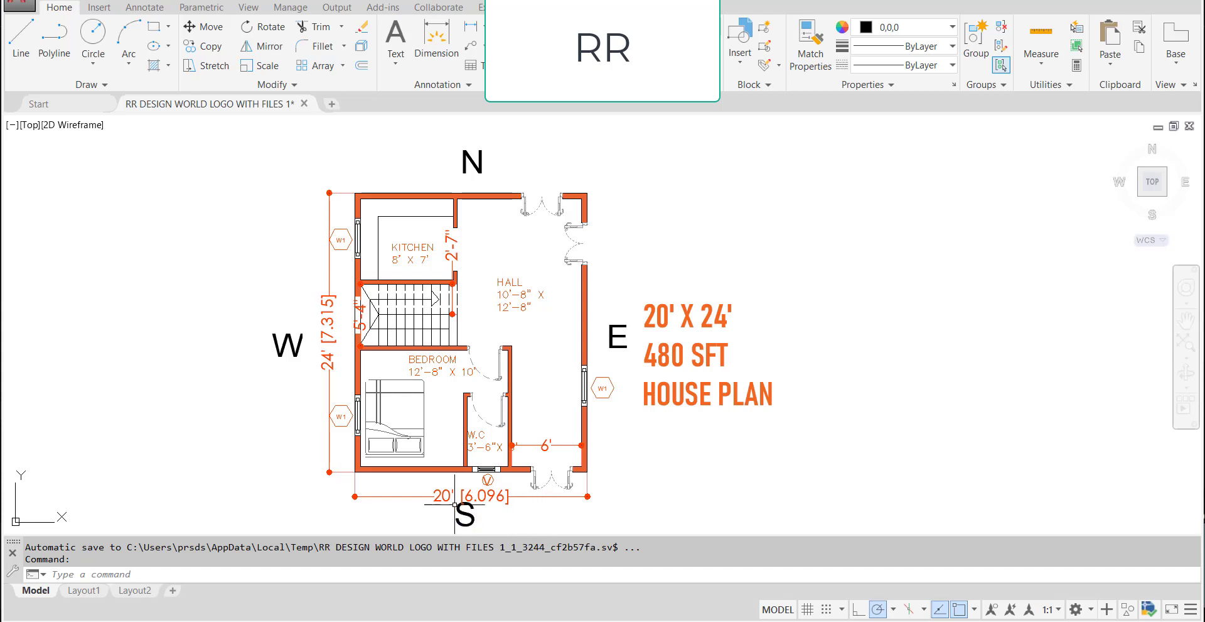
mouse_move(530, 518)
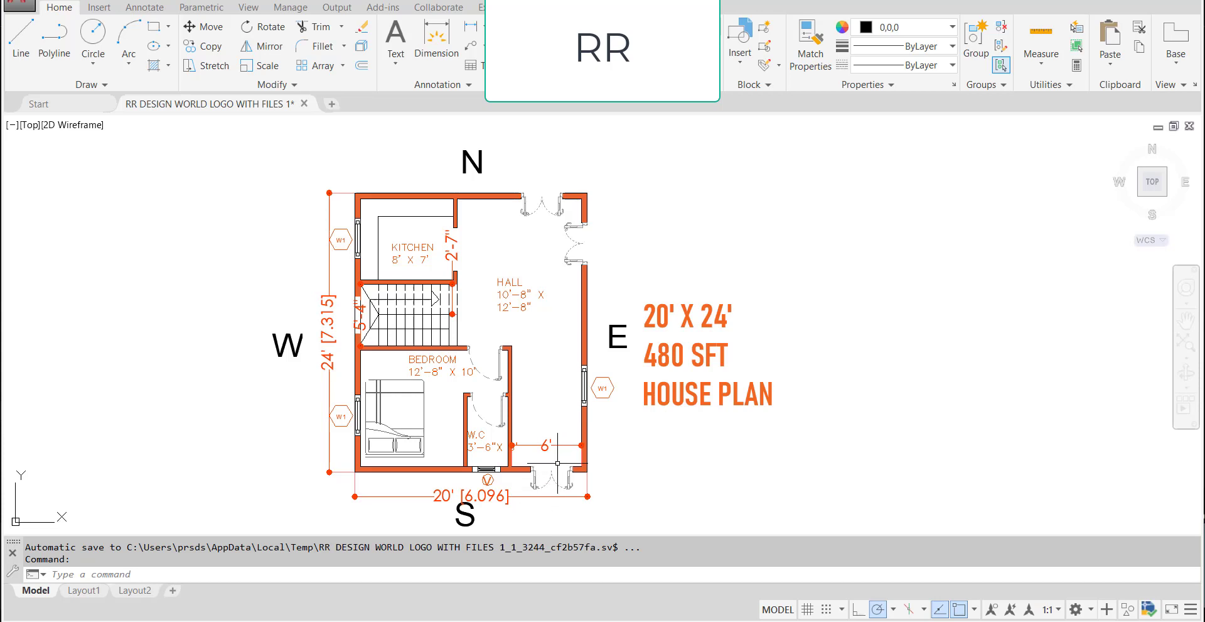
mouse_move(629, 278)
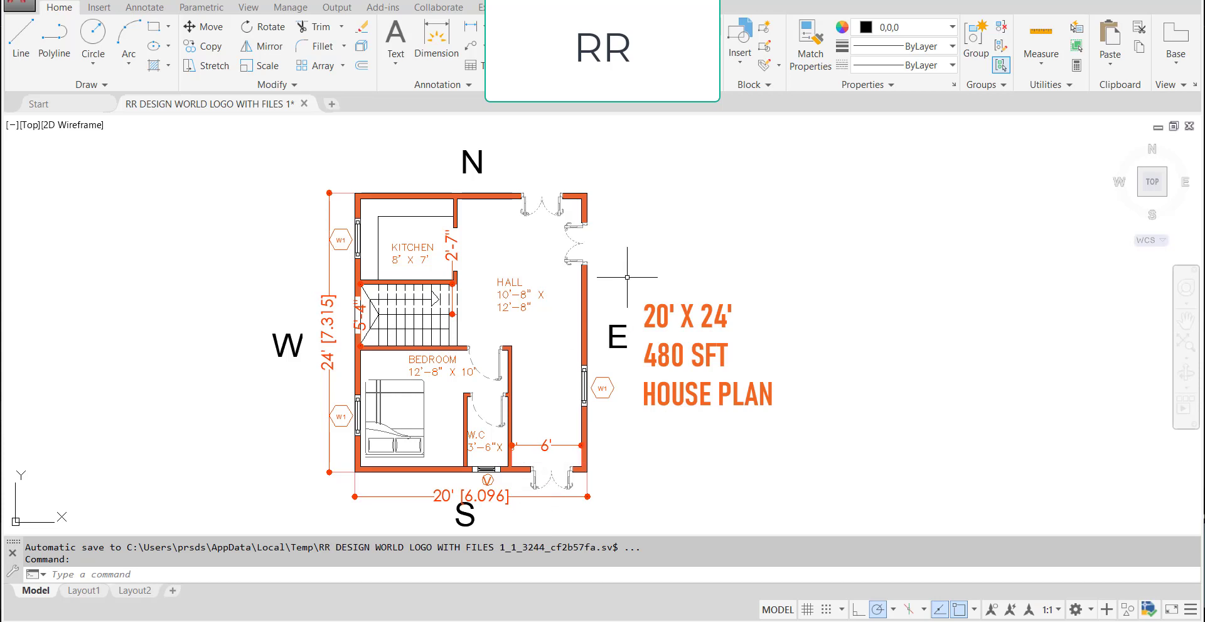
mouse_move(503, 481)
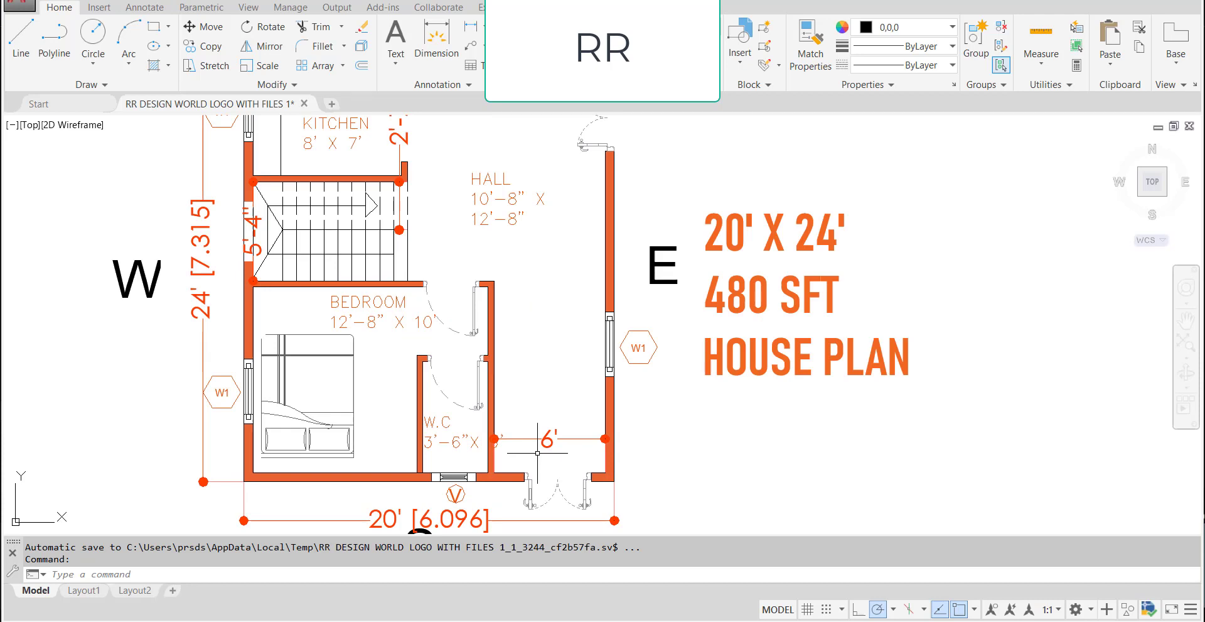
mouse_move(549, 460)
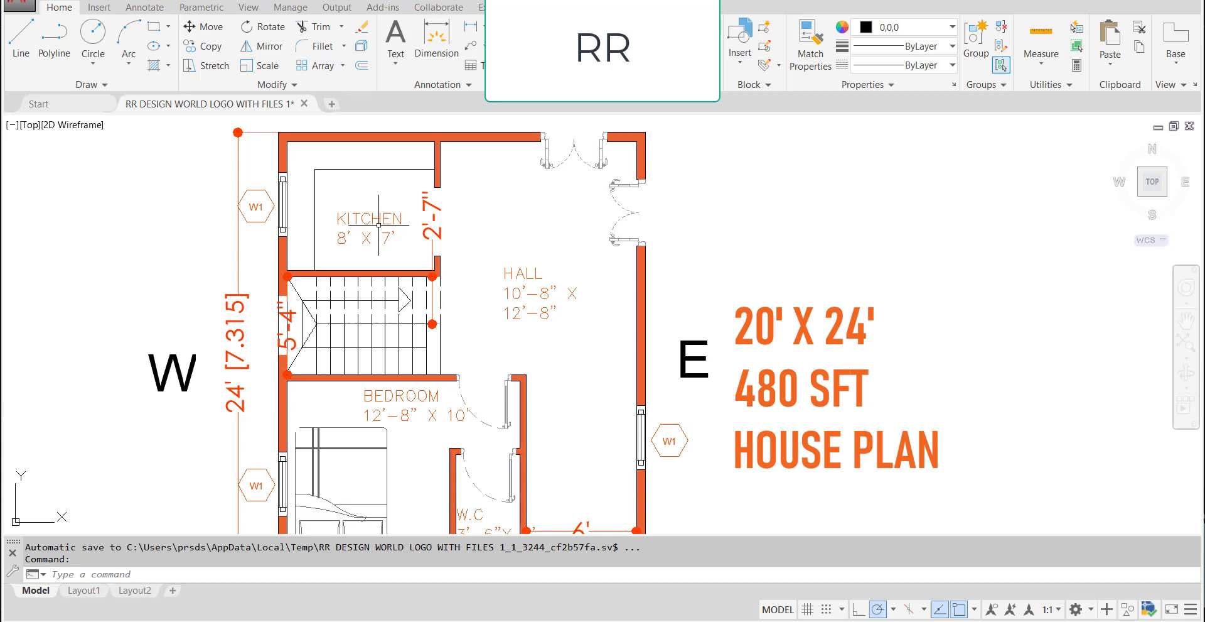
mouse_move(424, 307)
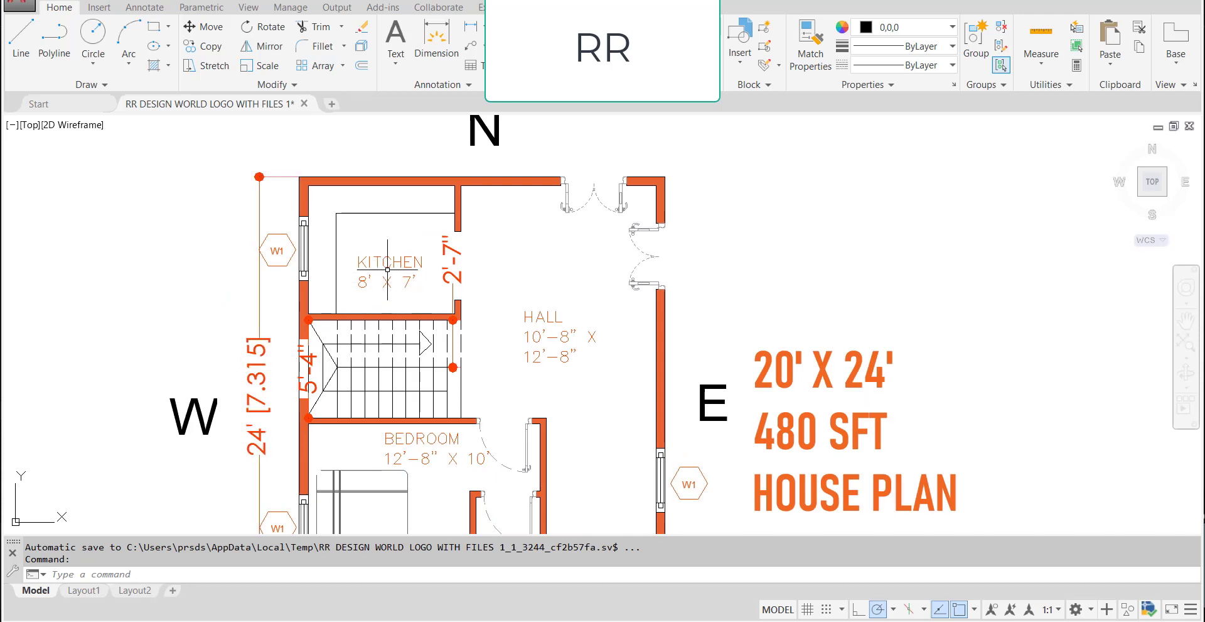
- Zoom into the 5'-4" staircase, then back out to the whole house plan
scroll("up", 3)
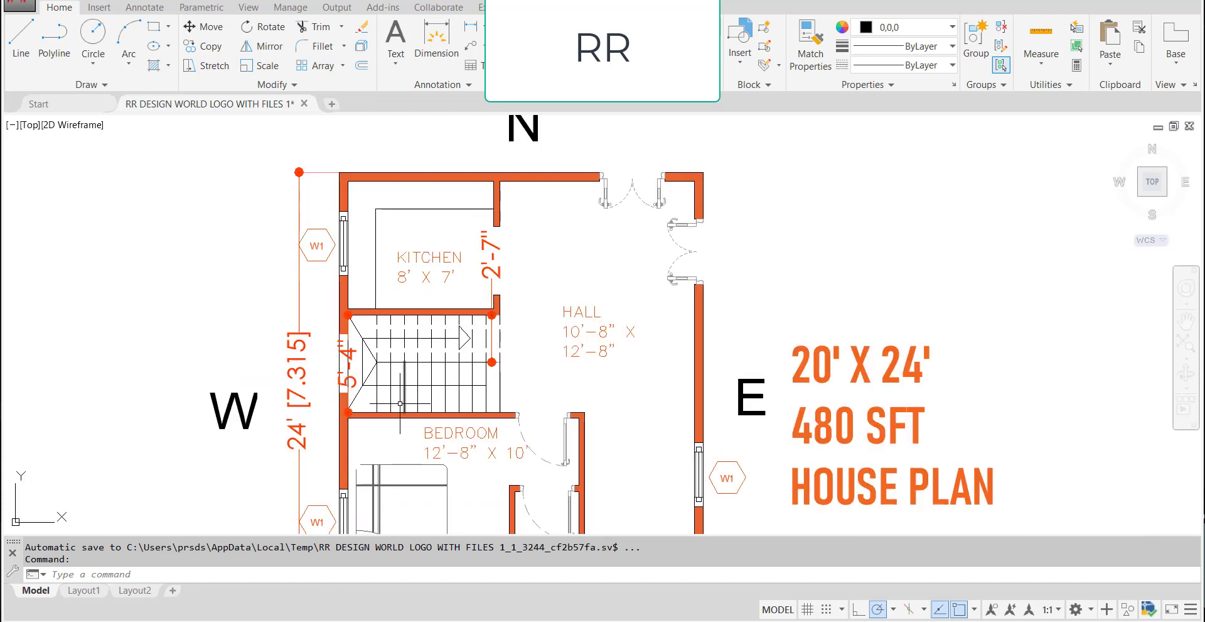
scroll("up", 3)
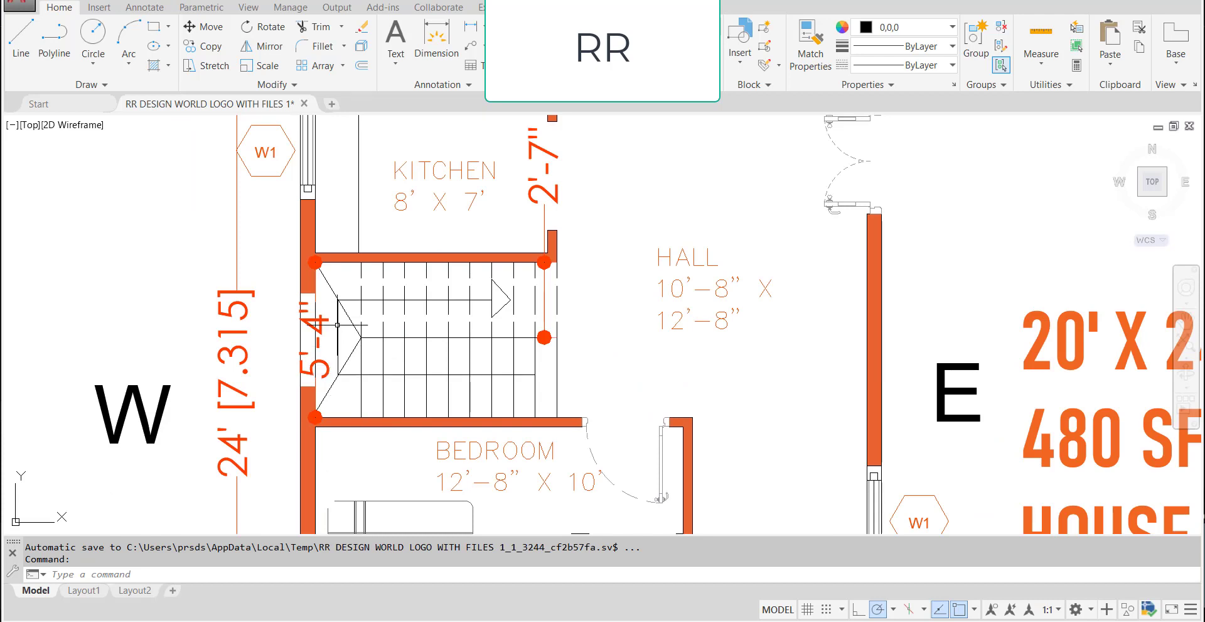
mouse_move(500, 400)
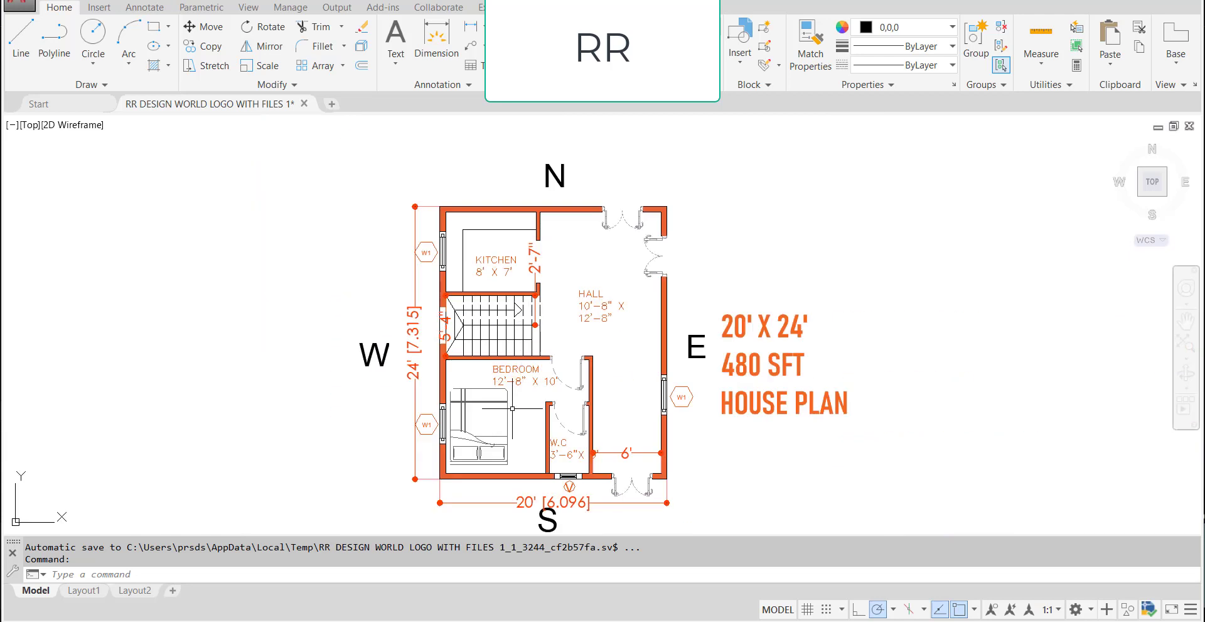
- Zoom into the bedroom and W.C and select the bed's edge line
scroll("up", 3)
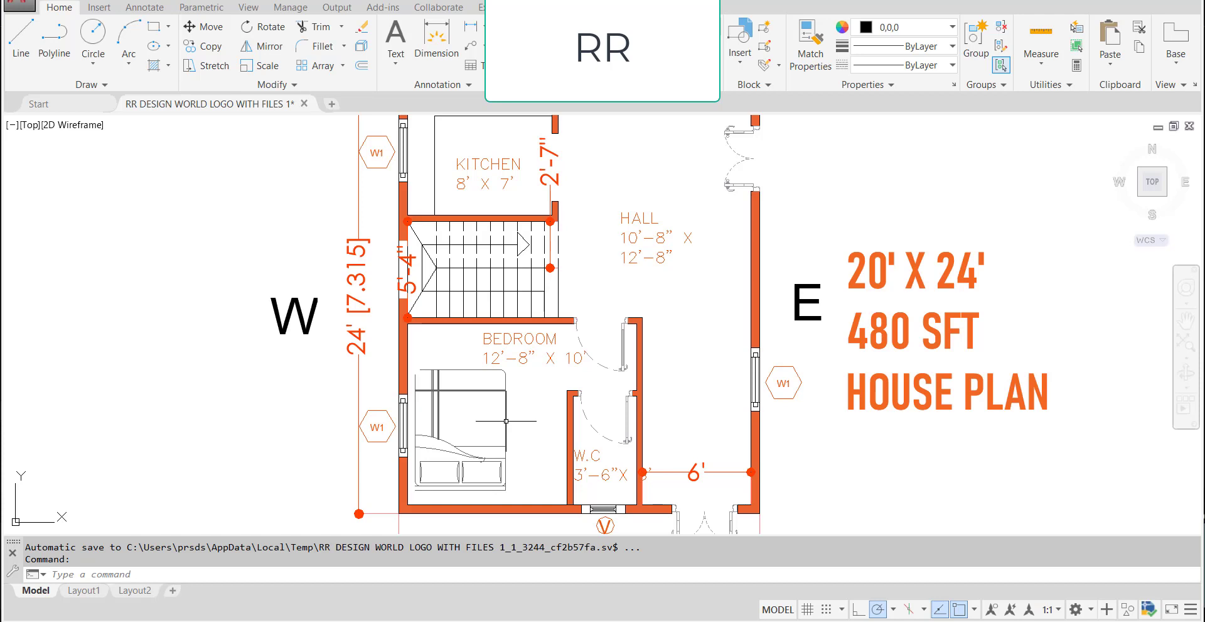
left_click(504, 423)
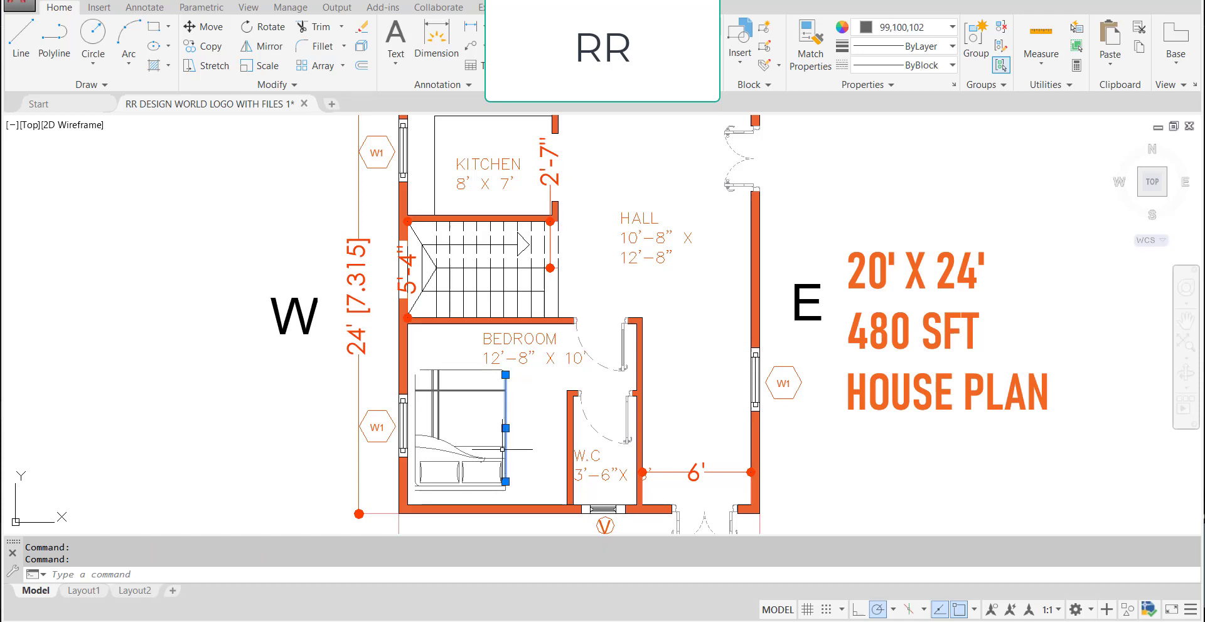
scroll("up", 3)
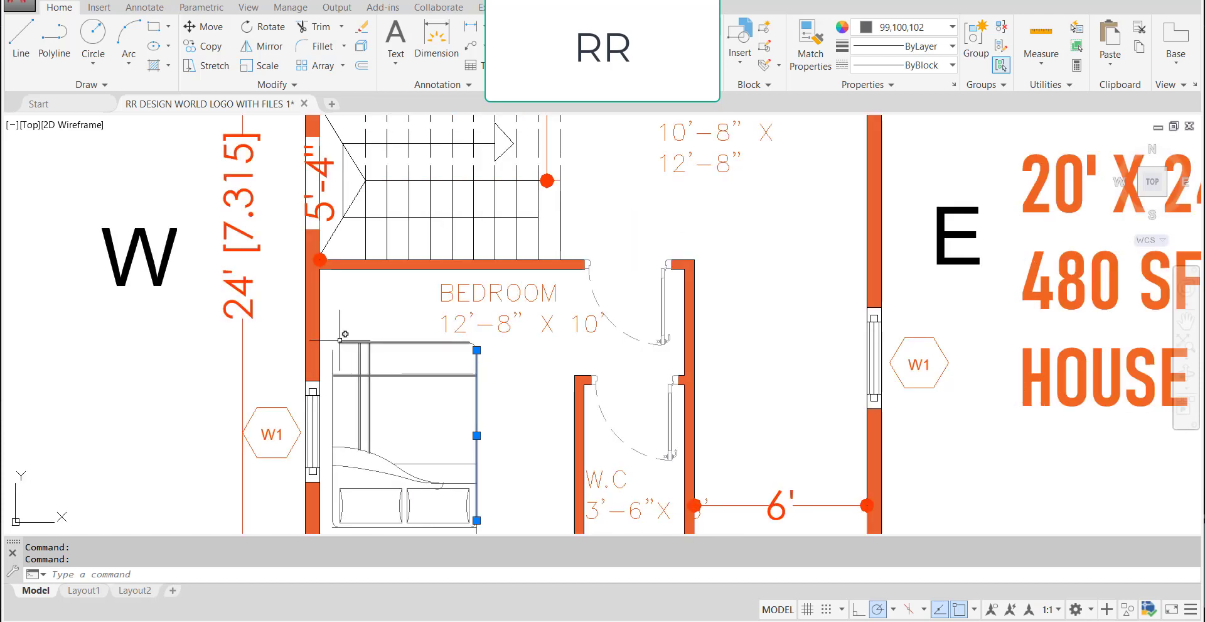
mouse_move(543, 415)
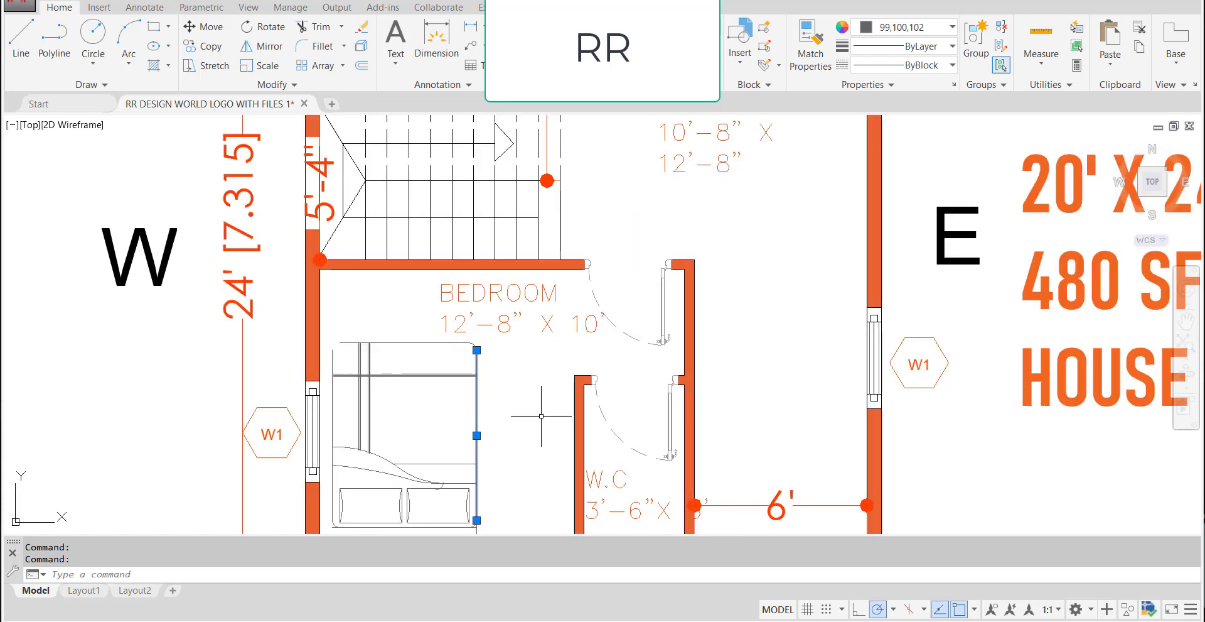
scroll("down", 3)
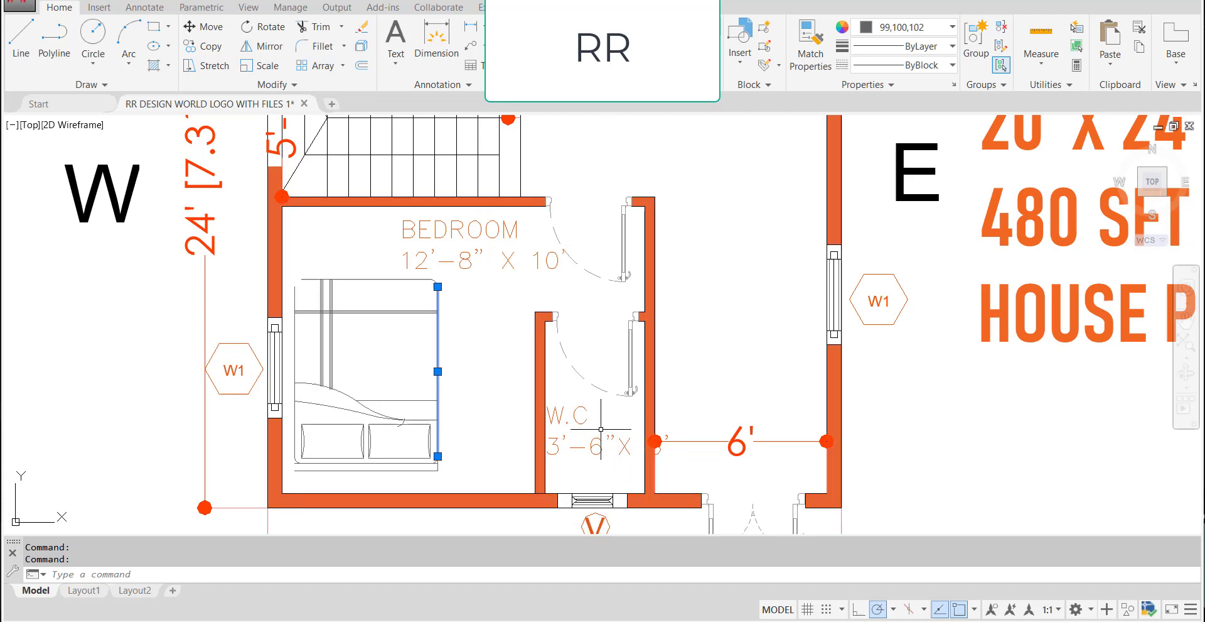
mouse_move(583, 472)
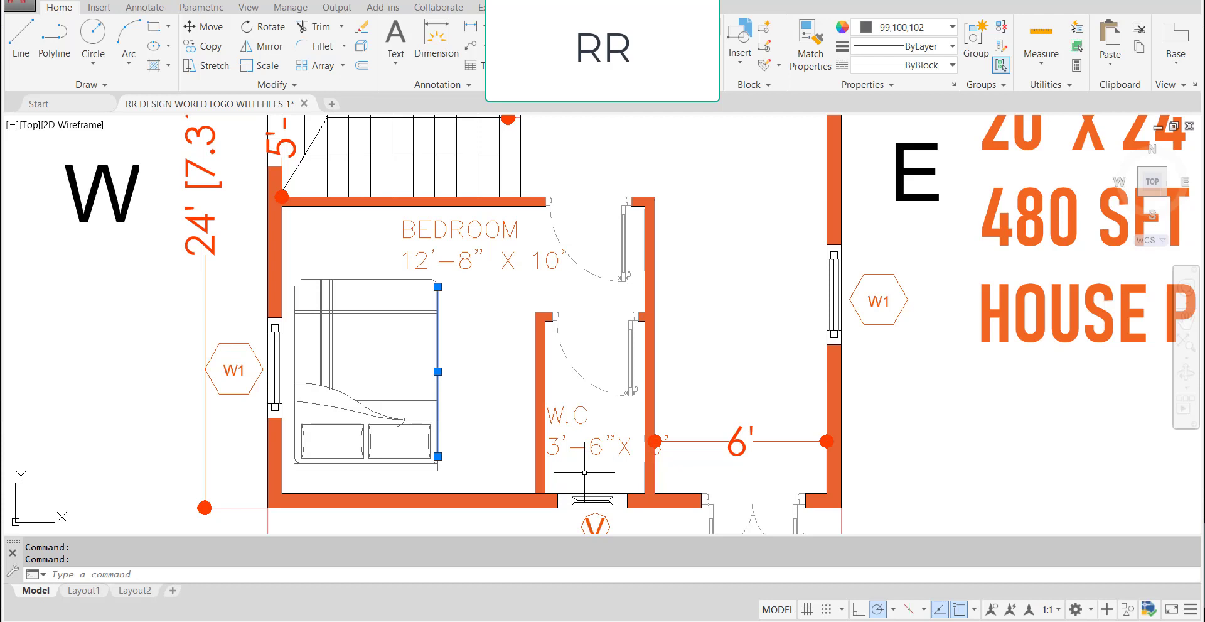
mouse_move(850, 379)
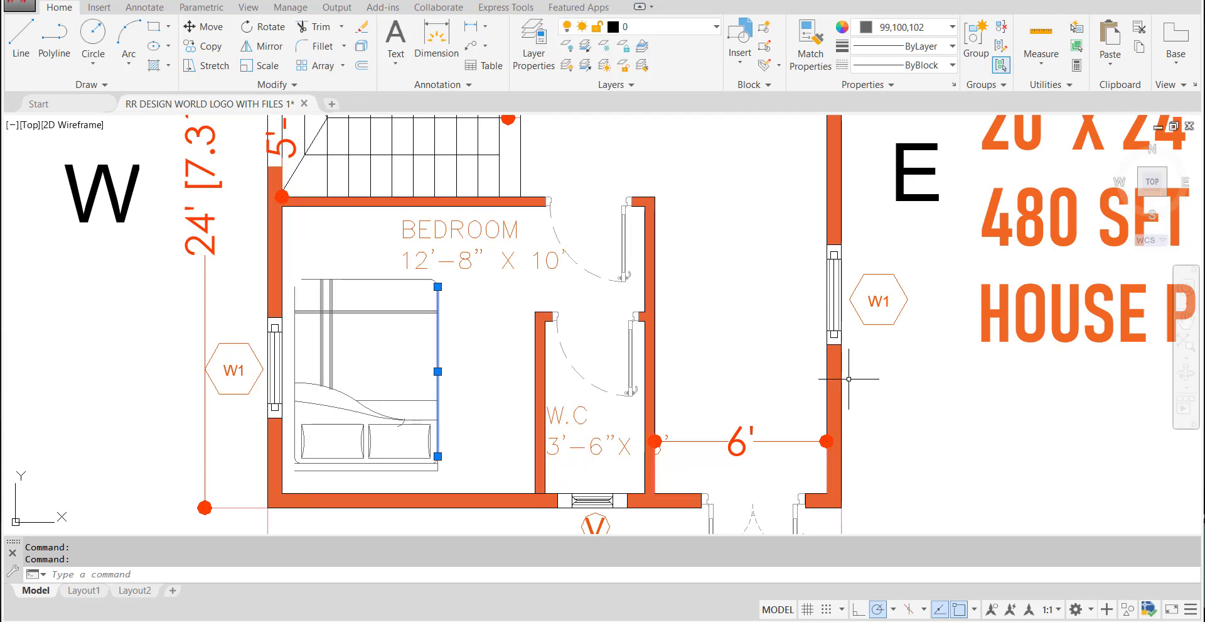
mouse_move(637, 234)
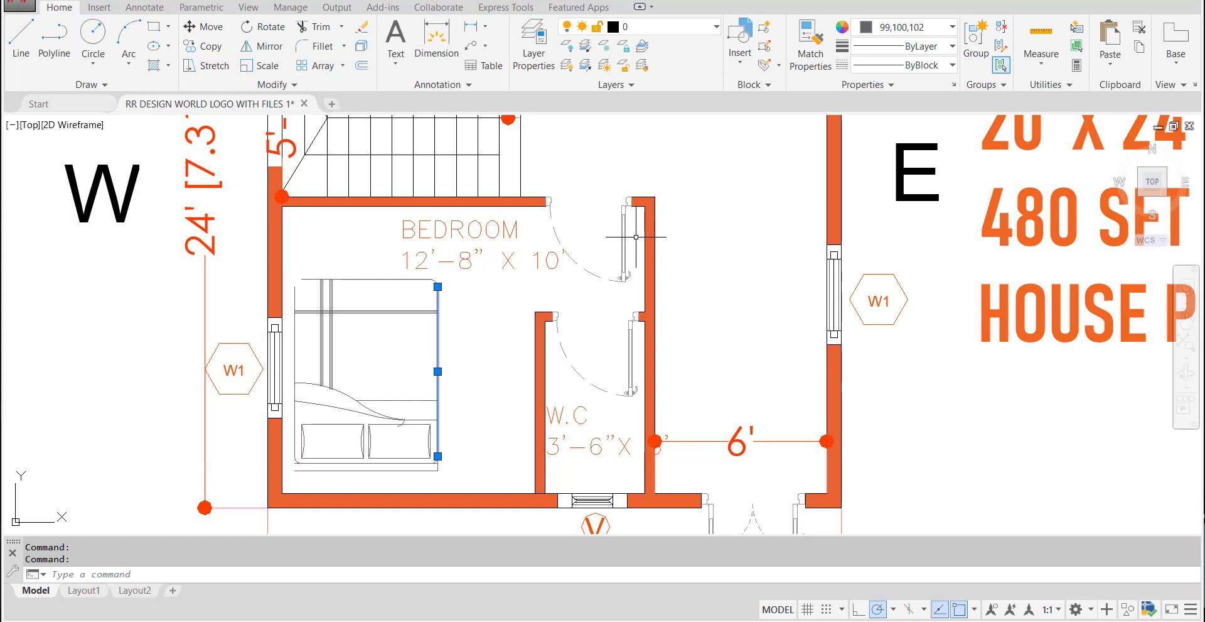